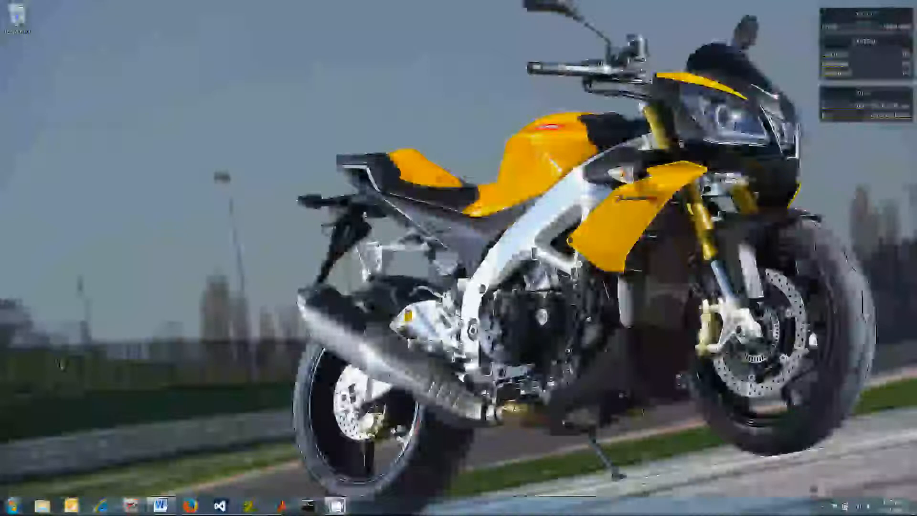
Step: Start OpenChoice Instrument Manager and open Talker Listener for the USB oscilloscope
left_click(7, 505)
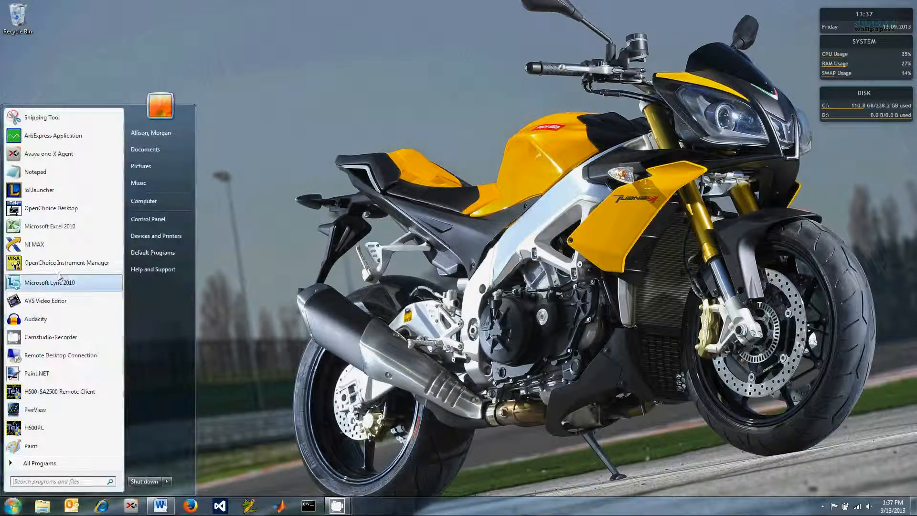
left_click(65, 262)
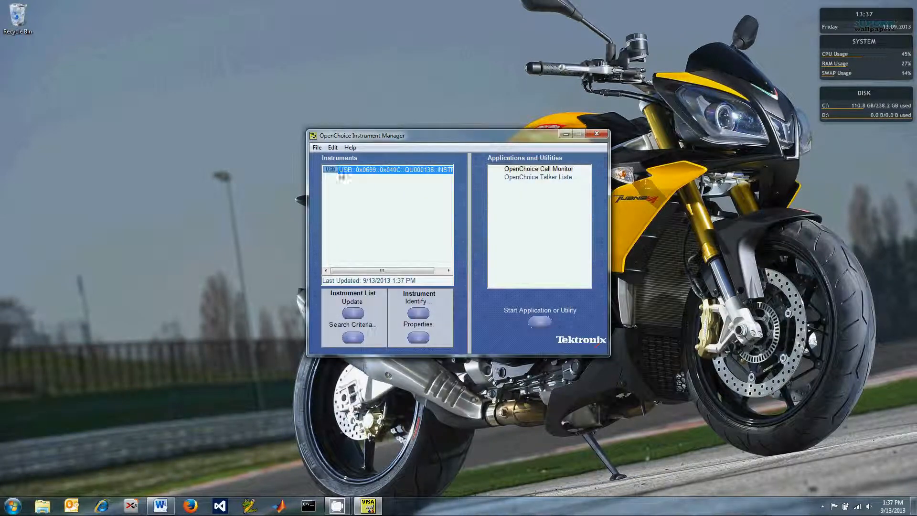
left_click(418, 301)
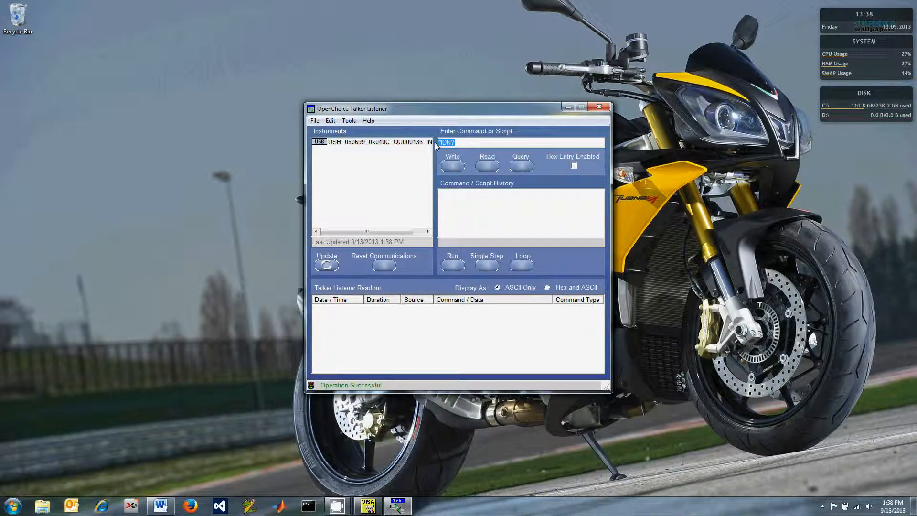
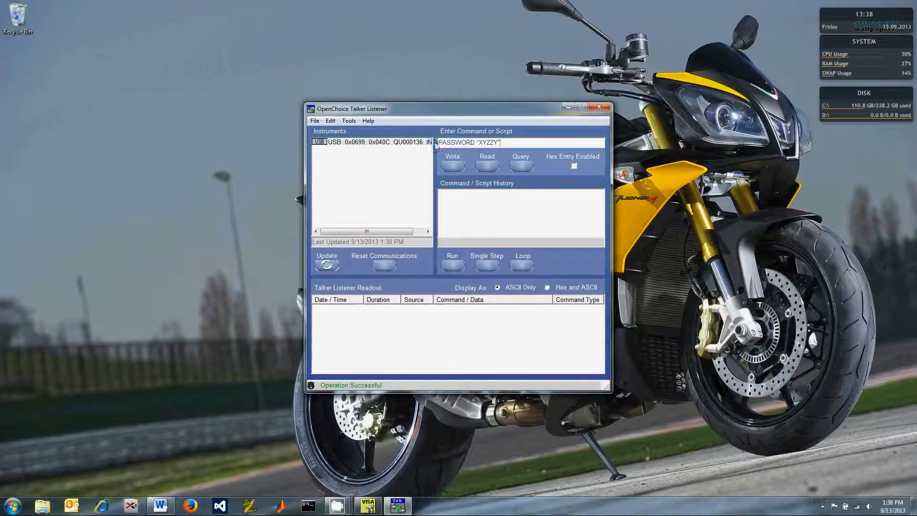
left_click(453, 163)
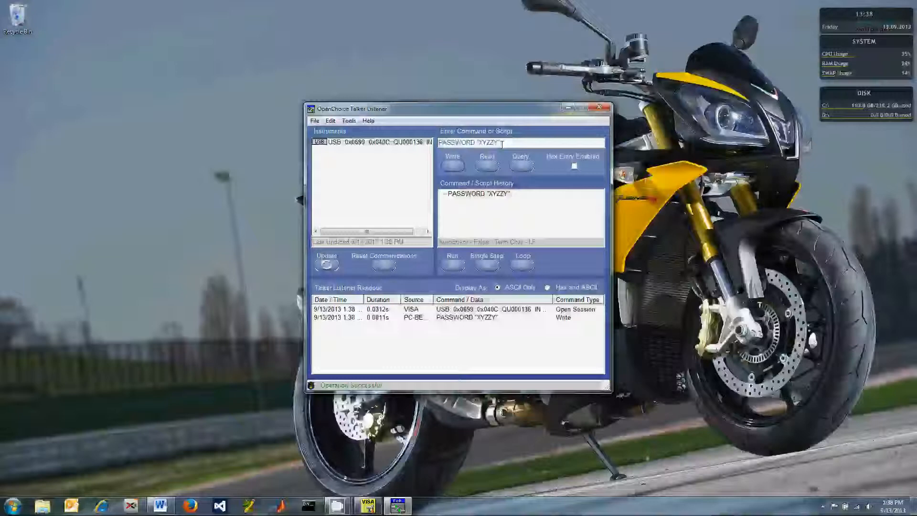
triple_click(468, 143)
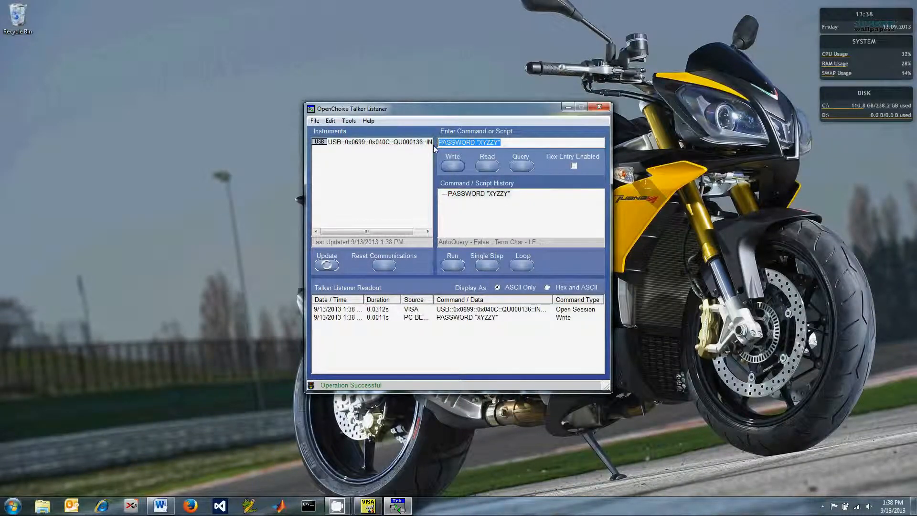
Step: Query *PUD? to read back "Filler Data", then begin entering a *PUD x-string command
type("\"PUD?")
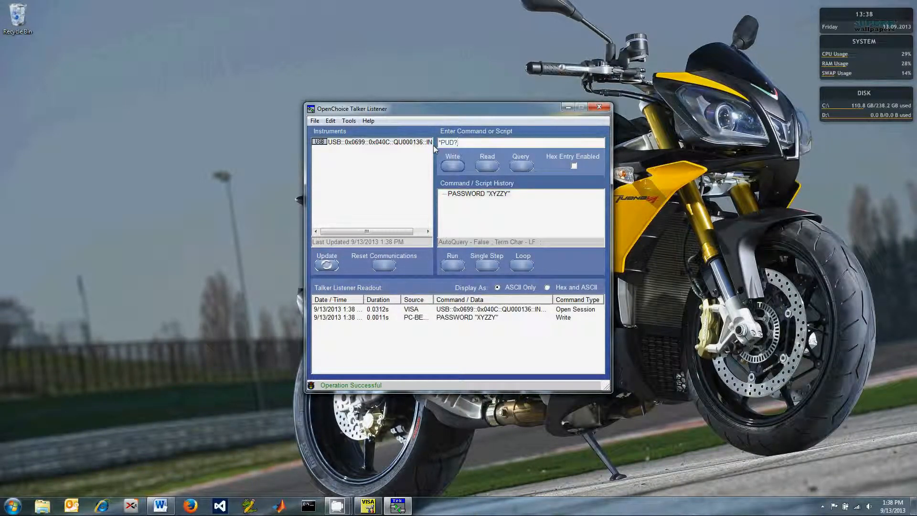
left_click(521, 162)
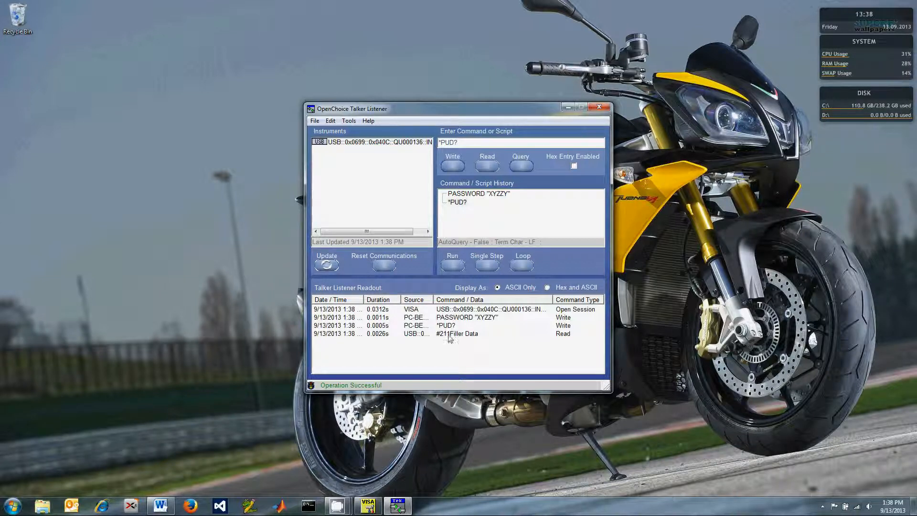
left_click(476, 143)
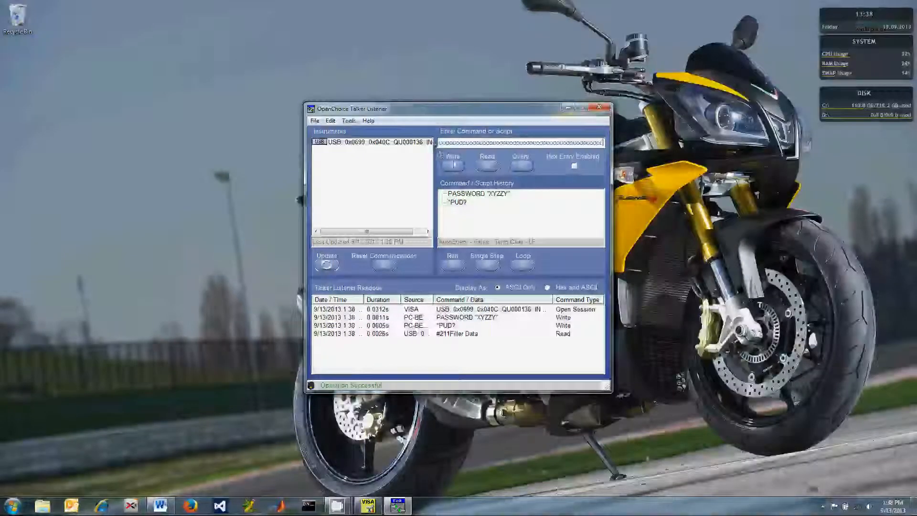
Step: Write the all-X *PUD string, then close Talker Listener and Instrument Manager
left_click(452, 163)
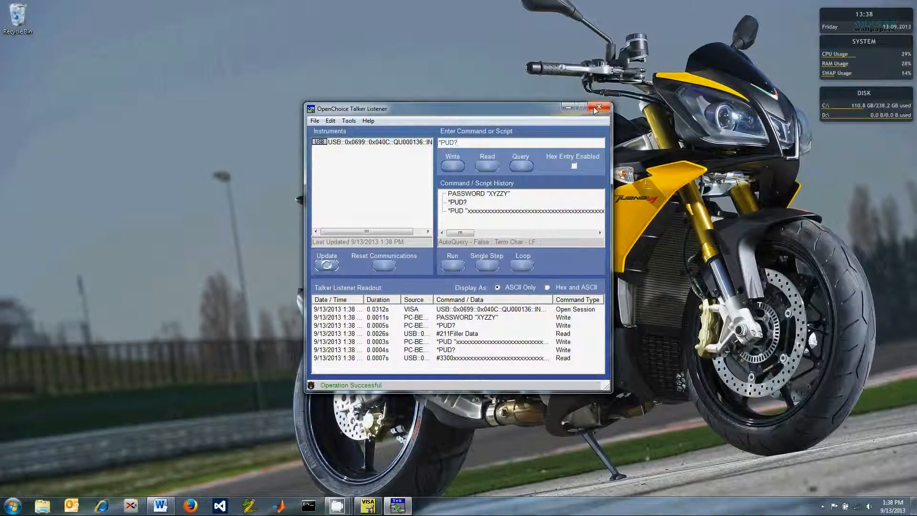
left_click(605, 107)
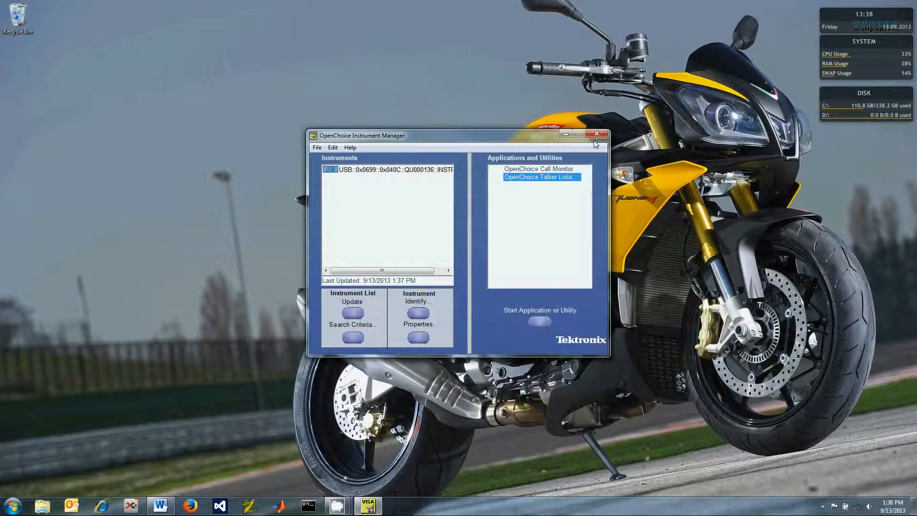
left_click(594, 134)
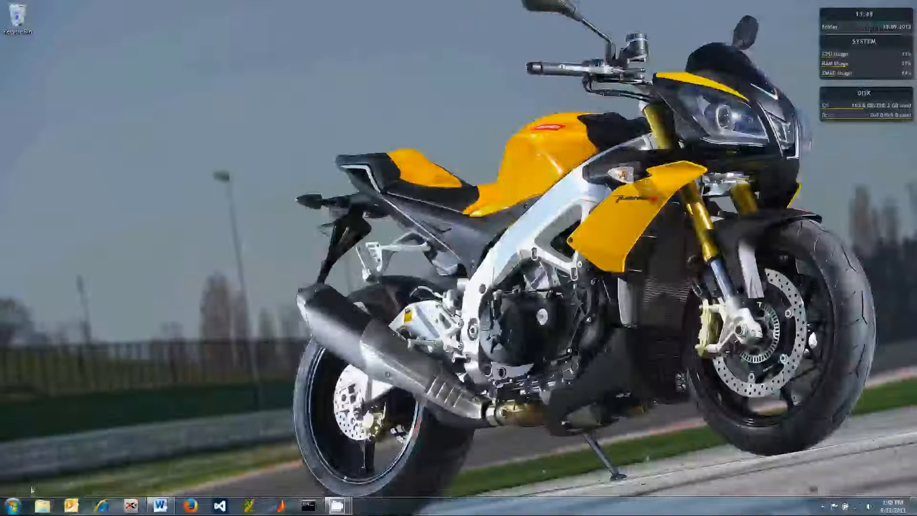
left_click(15, 505)
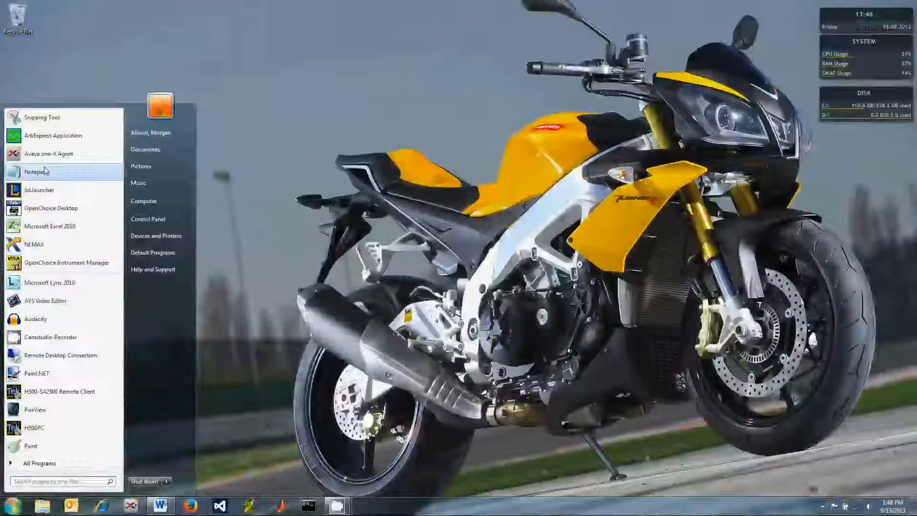
left_click(34, 171)
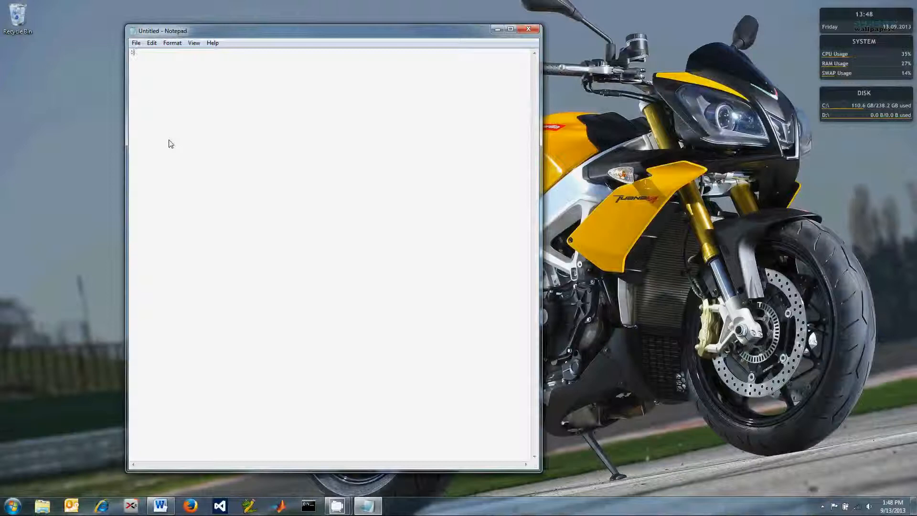
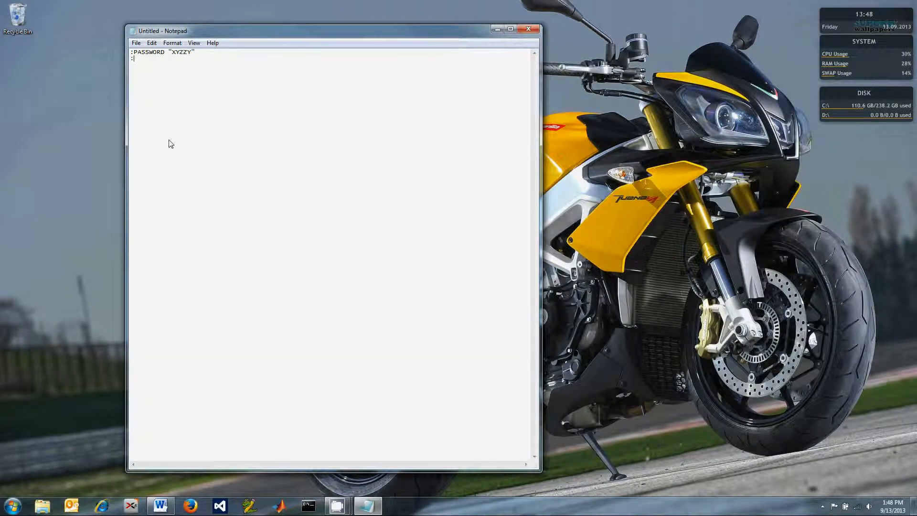
type("*PUD \"X")
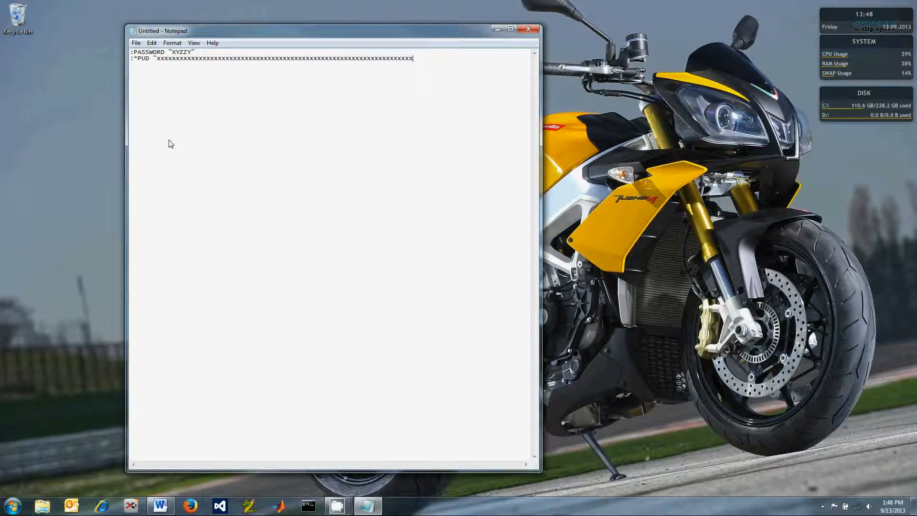
left_click(136, 43)
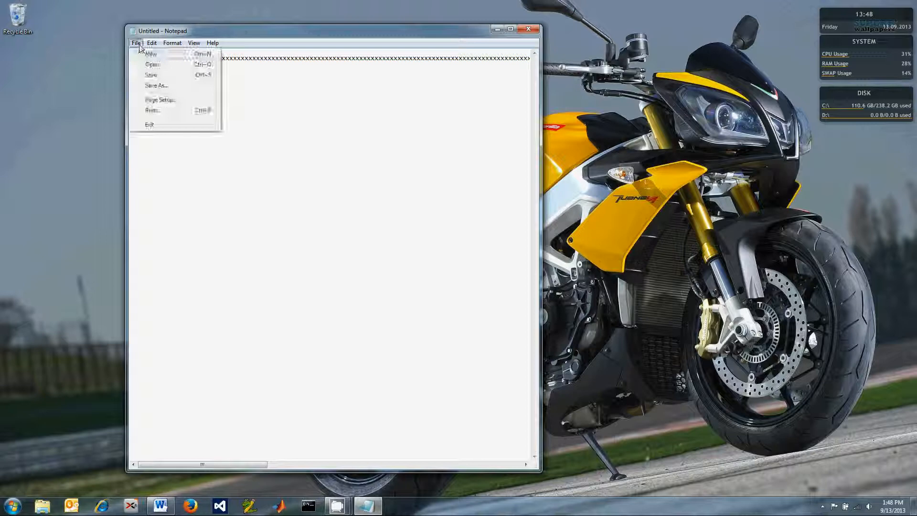
Step: Save As with the file name 'protected user data'
left_click(156, 86)
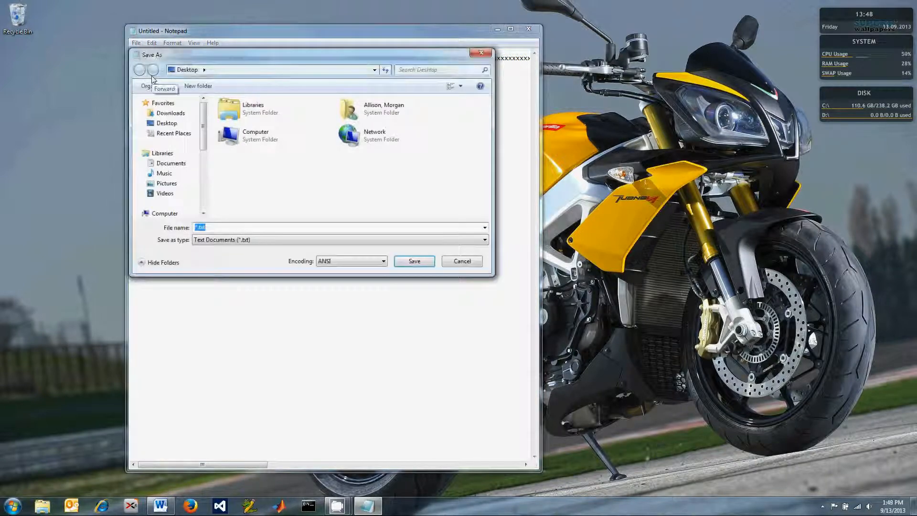
type("protected user data")
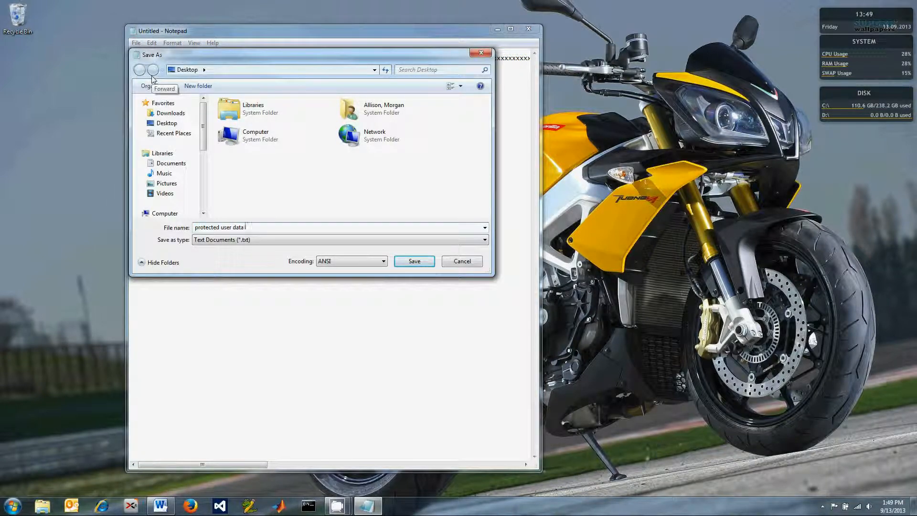